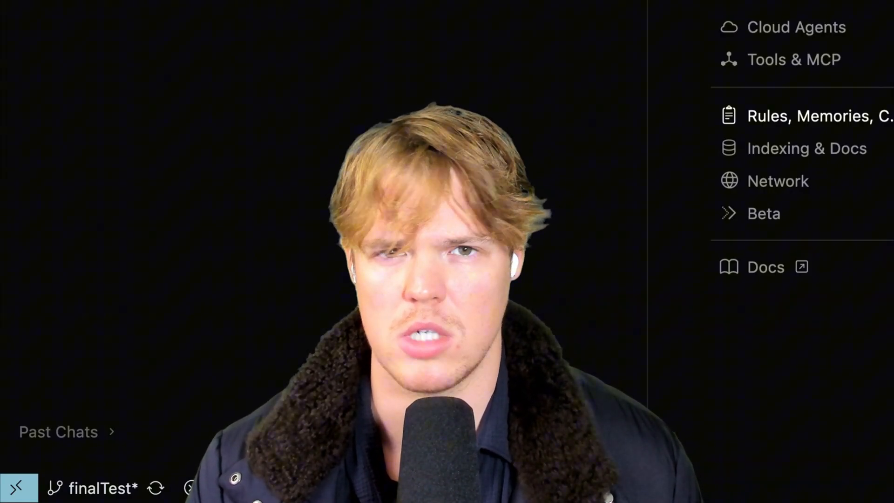
Open the csv-data-summarizer-claude-skill repository and scroll its README down to the social link badges.
left_click(819, 116)
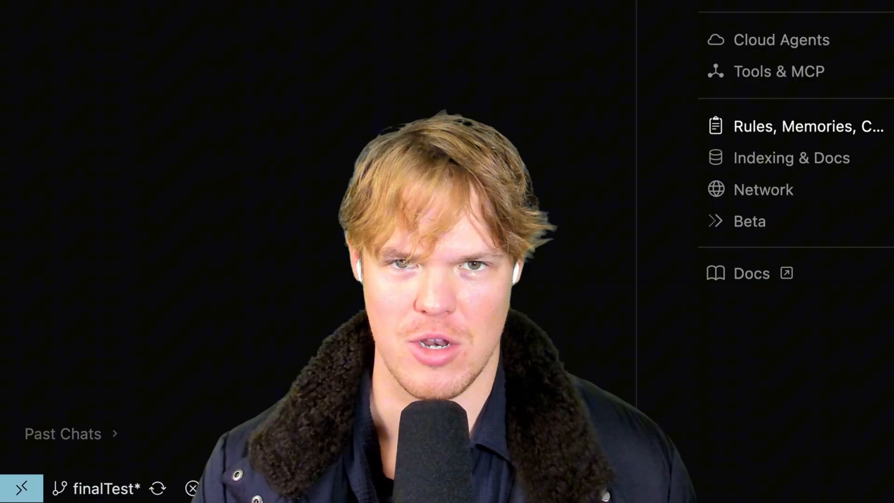
left_click(793, 125)
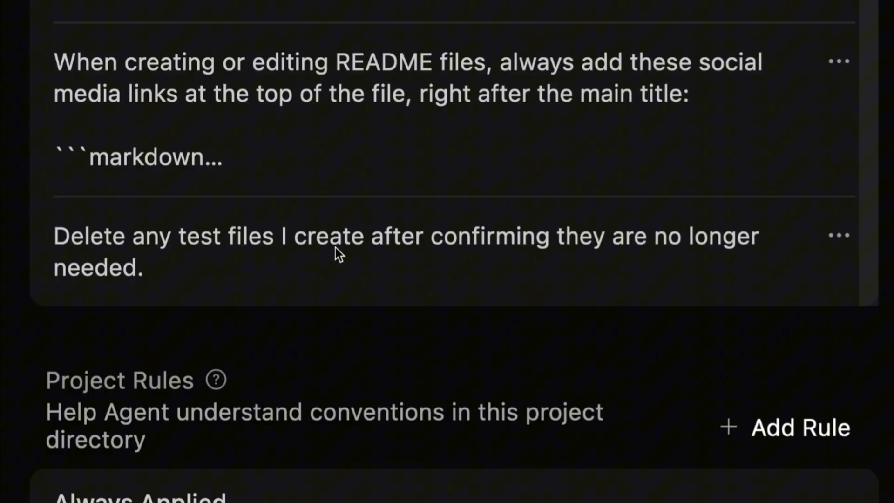
mouse_move(280, 257)
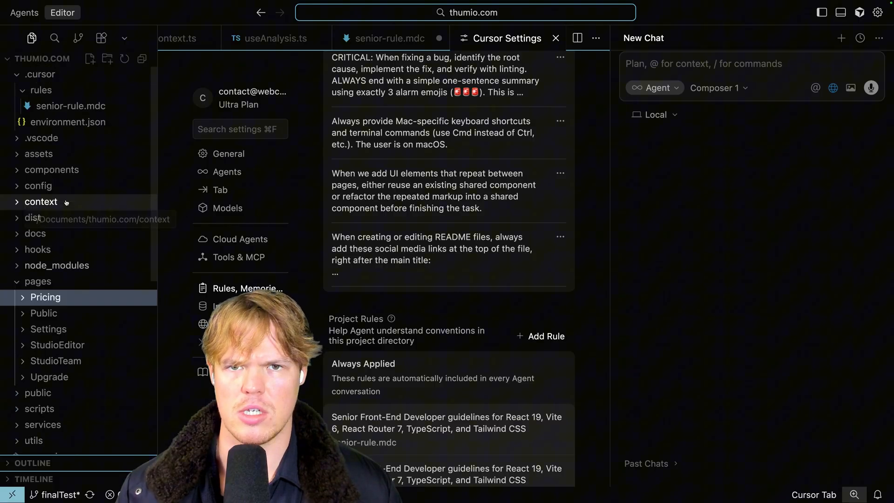
scroll("down", 3)
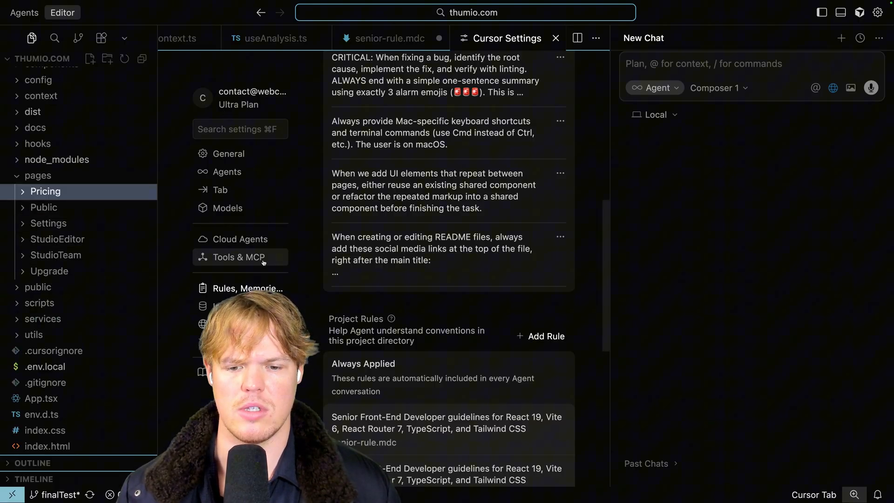
mouse_move(609, 63)
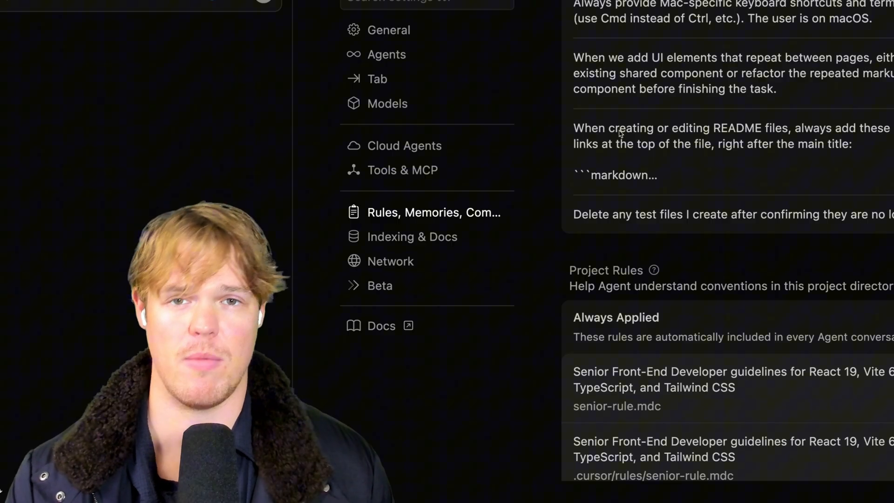
mouse_move(618, 133)
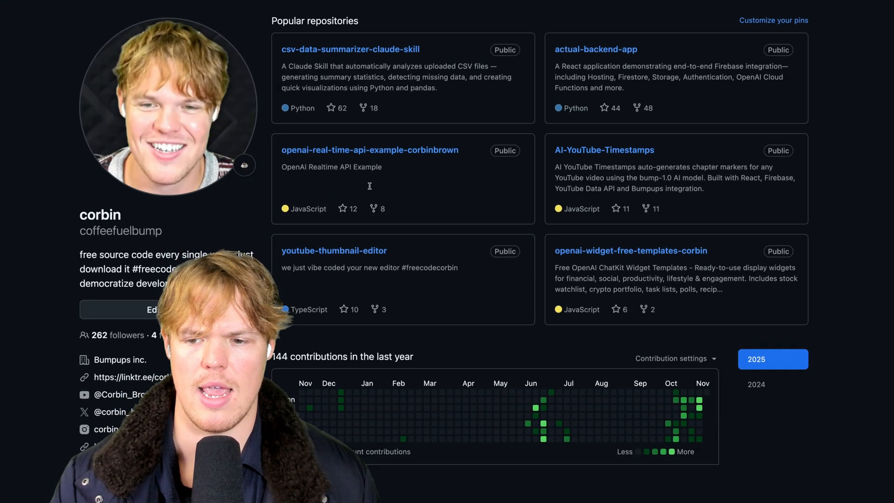
scroll("down", 3)
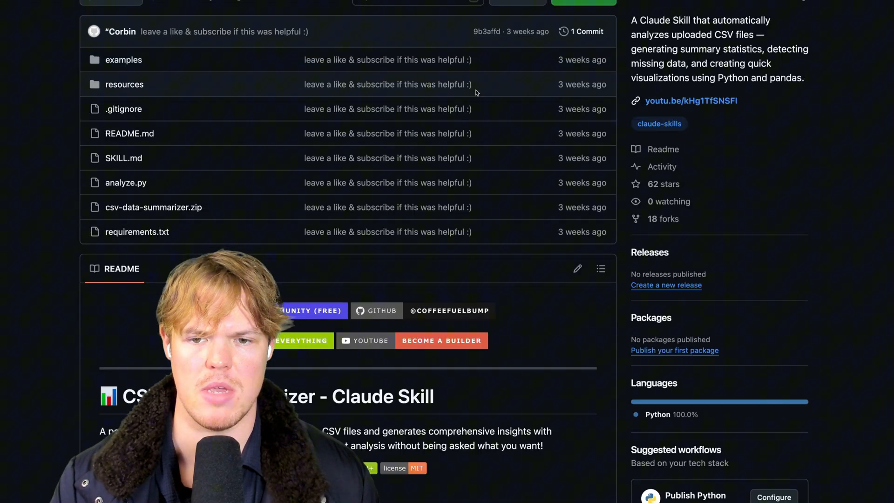
scroll("down", 3)
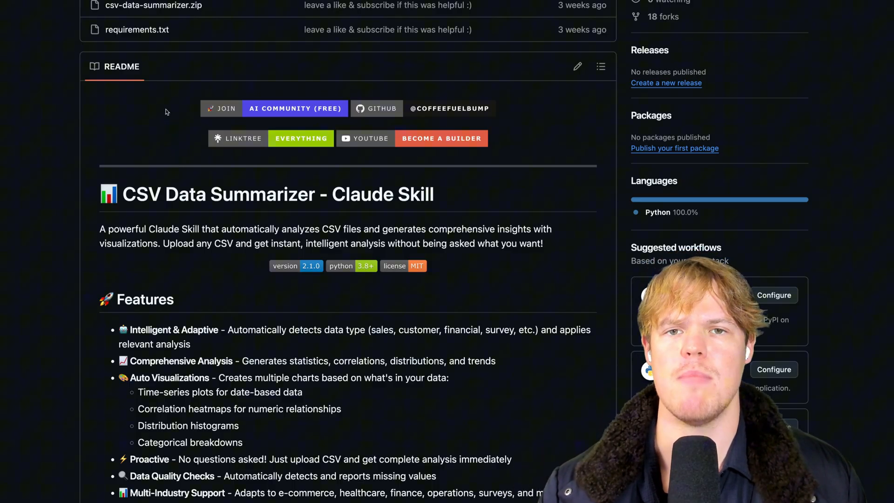
scroll("down", 3)
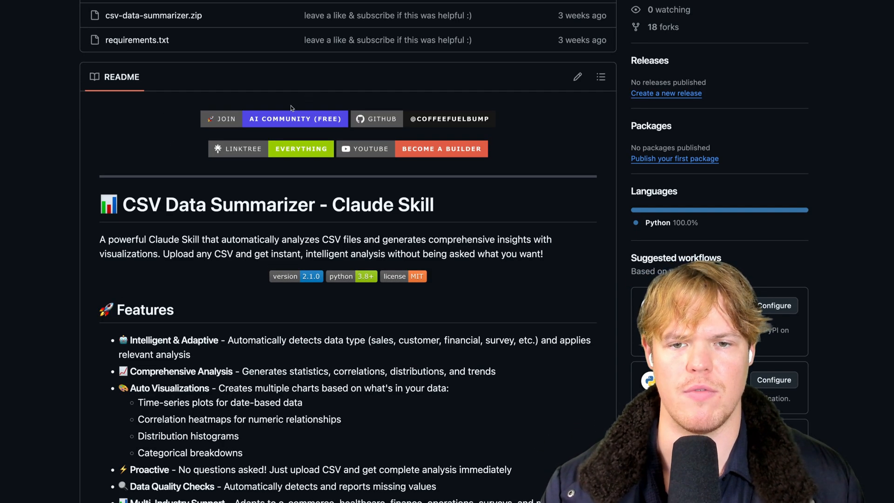
scroll("down", 3)
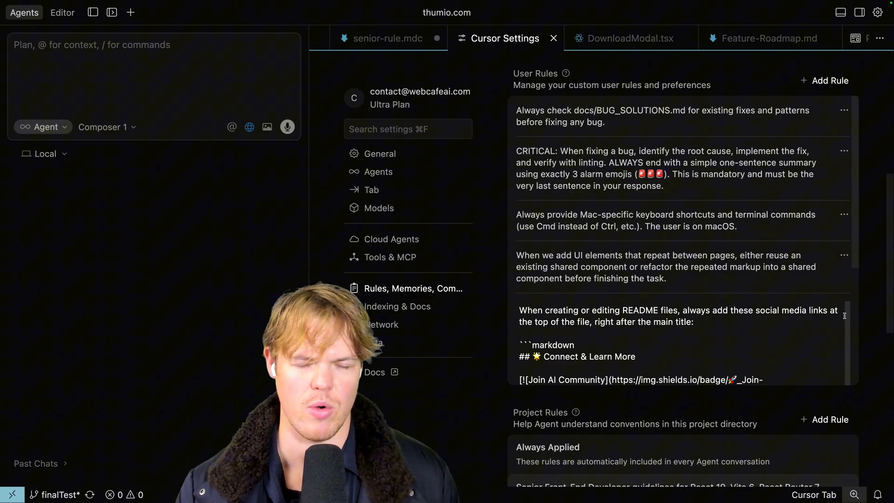
Review the markdown badge block in the README social-links rule, save it, and return to the user rules list.
scroll("down", 3)
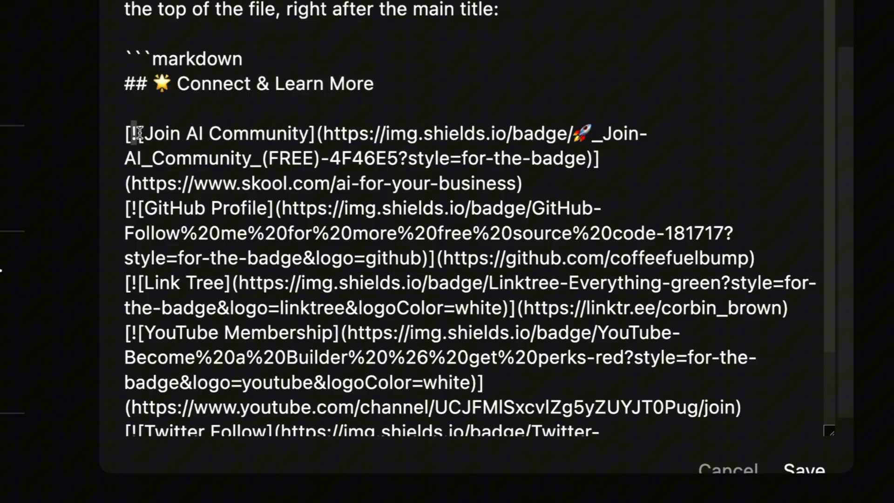
scroll("down", 3)
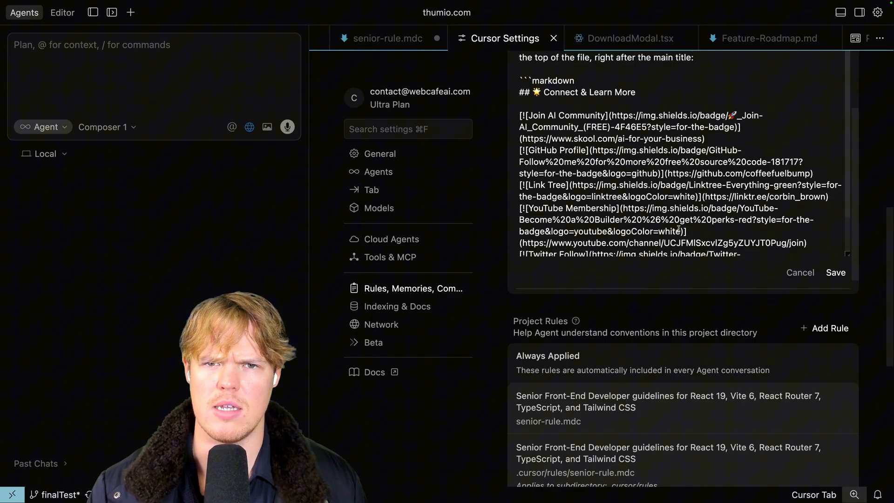
left_click(835, 272)
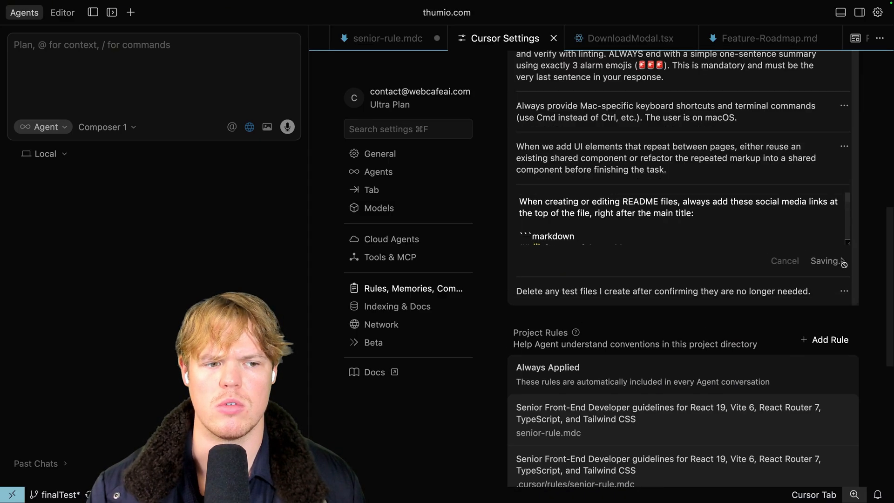
left_click(43, 126)
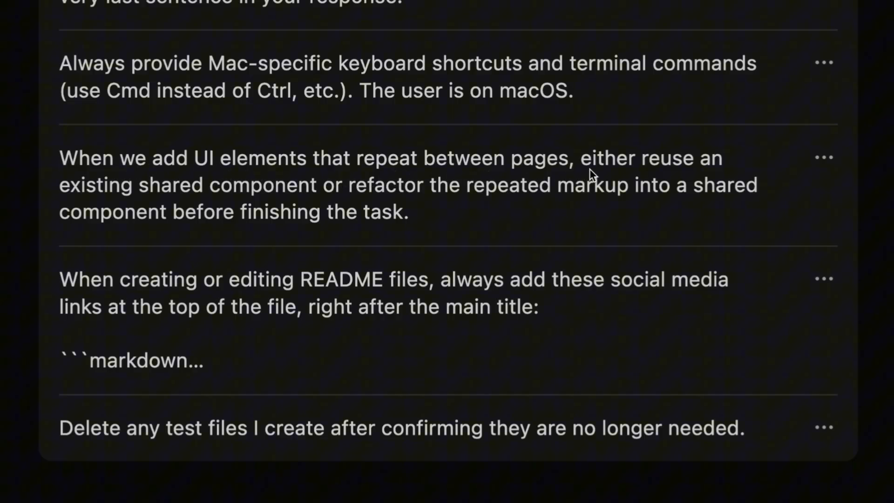
mouse_move(274, 205)
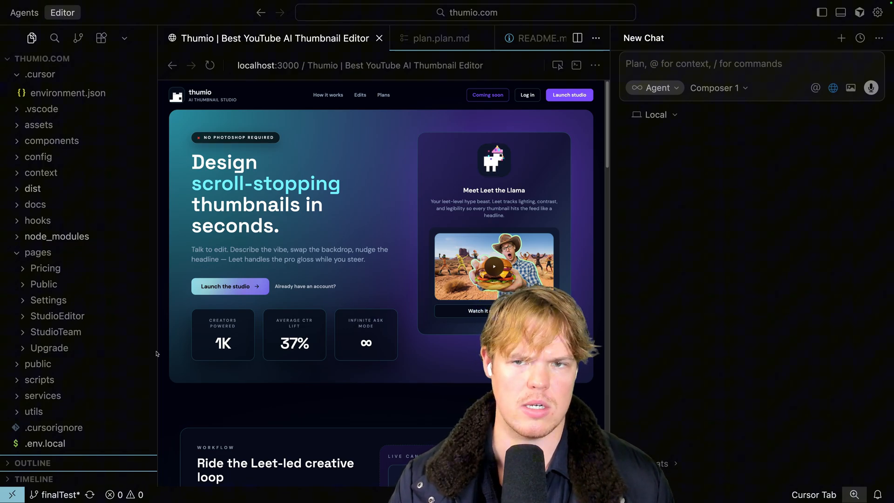
Preview the Thumio privacy policy page, then return to Cursor's Rules, Memories, Commands settings.
scroll("down", 3)
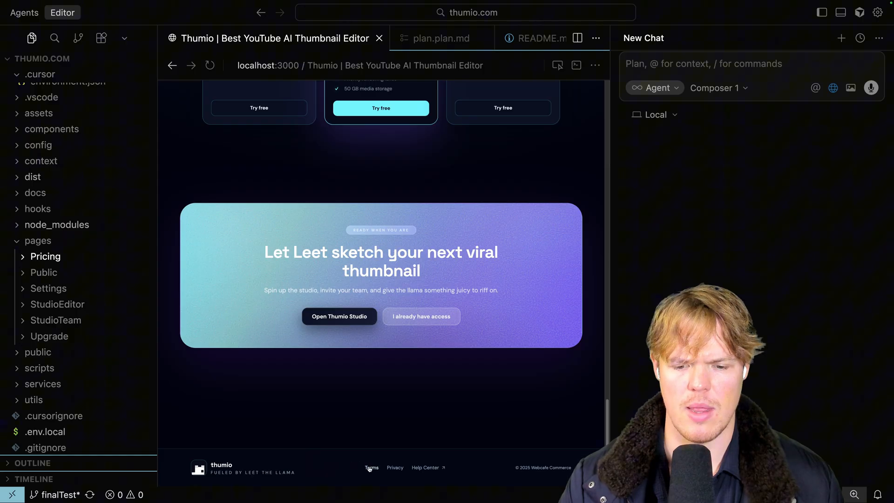
left_click(372, 467)
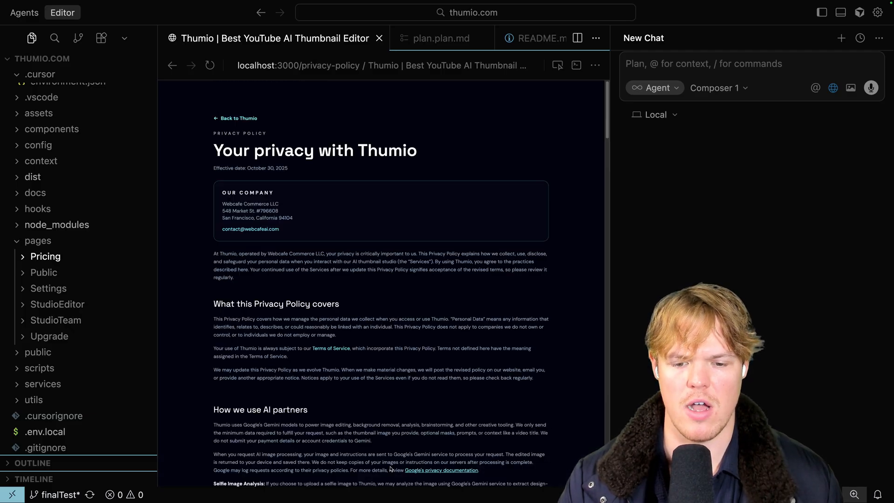
scroll("down", 3)
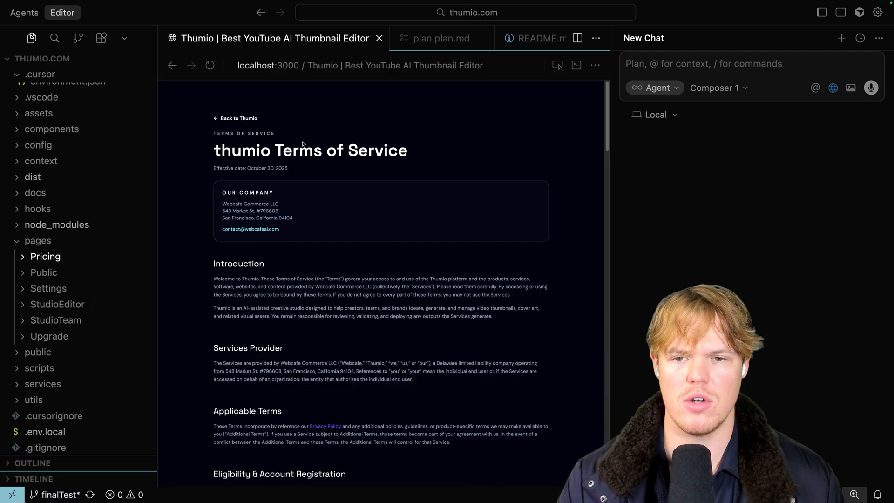
left_click(235, 118)
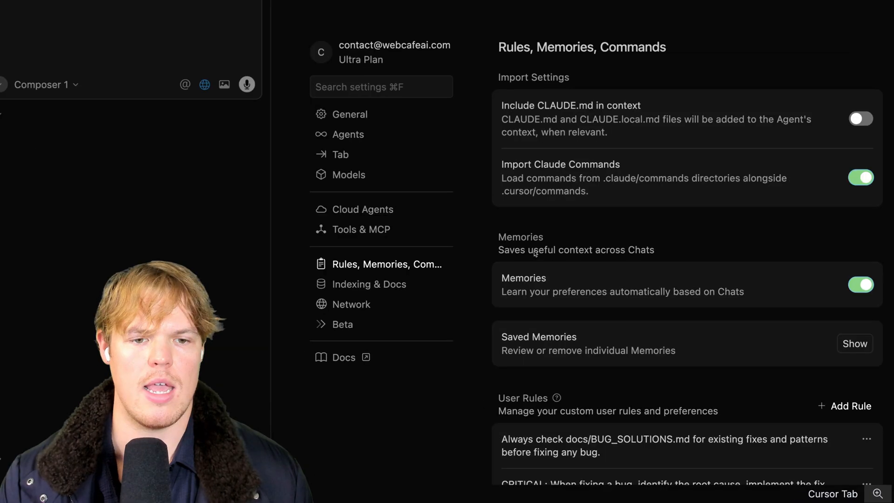
scroll("down", 3)
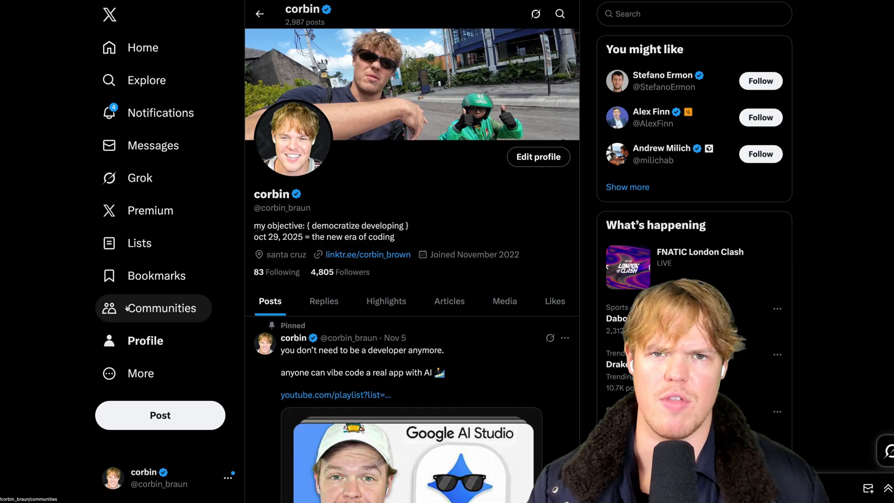
mouse_move(65, 309)
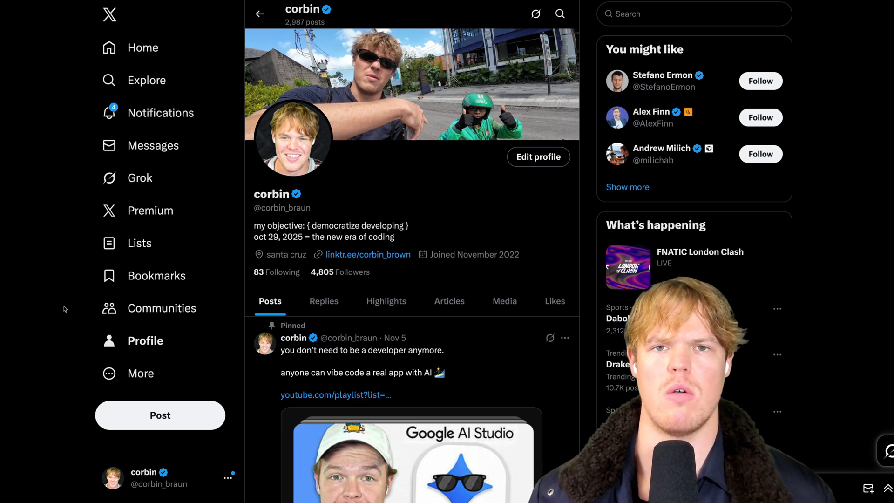
Scroll the X profile feed to the Nov 7 post about asking multiple models about an annoying error.
scroll("down", 3)
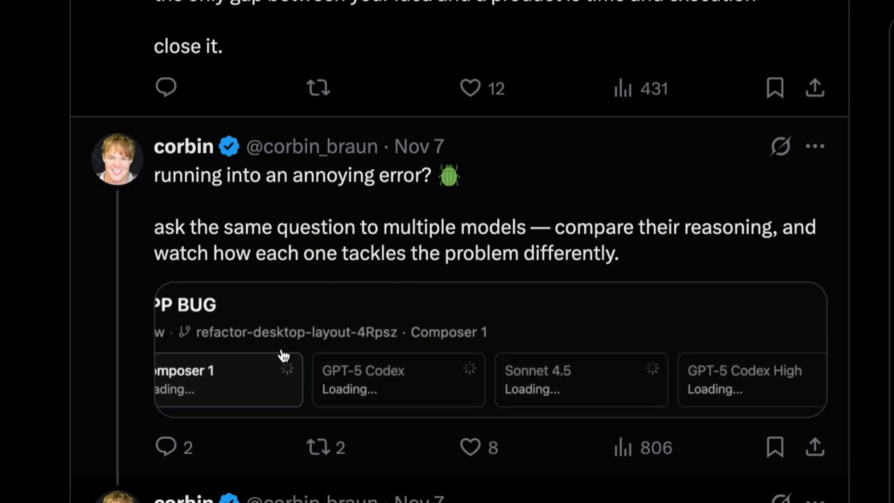
mouse_move(724, 368)
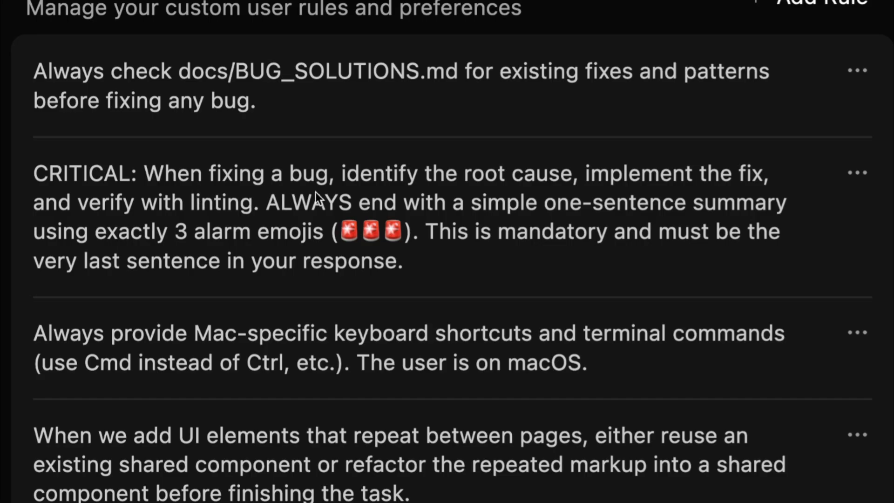
mouse_move(177, 215)
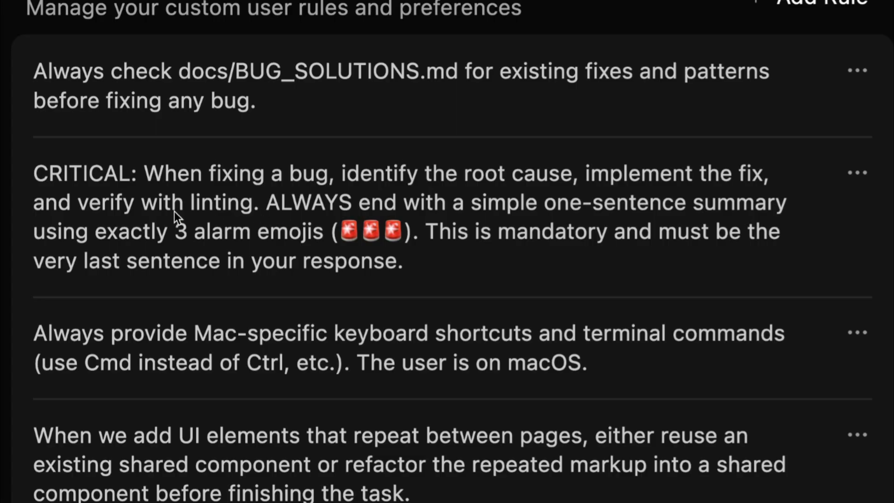
mouse_move(593, 222)
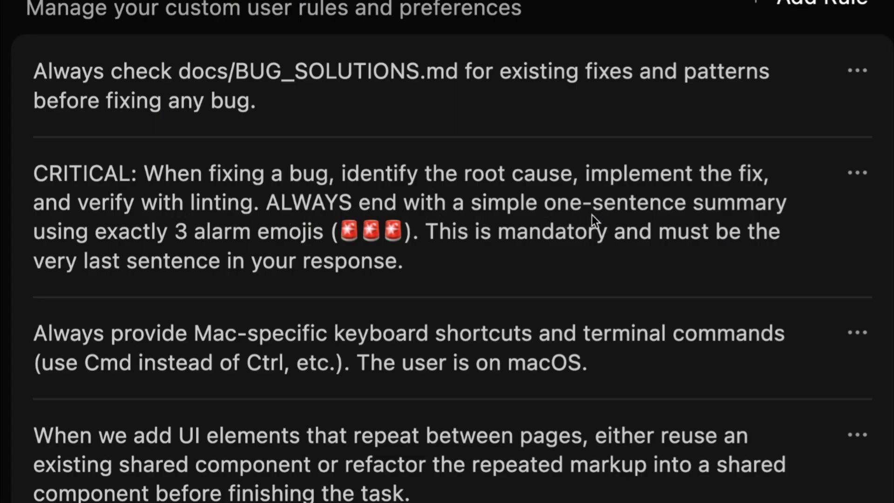
mouse_move(288, 246)
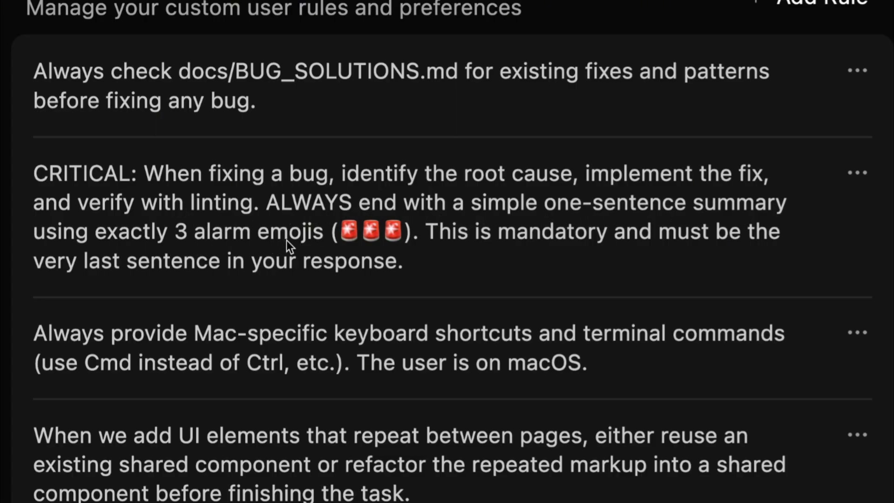
mouse_move(456, 248)
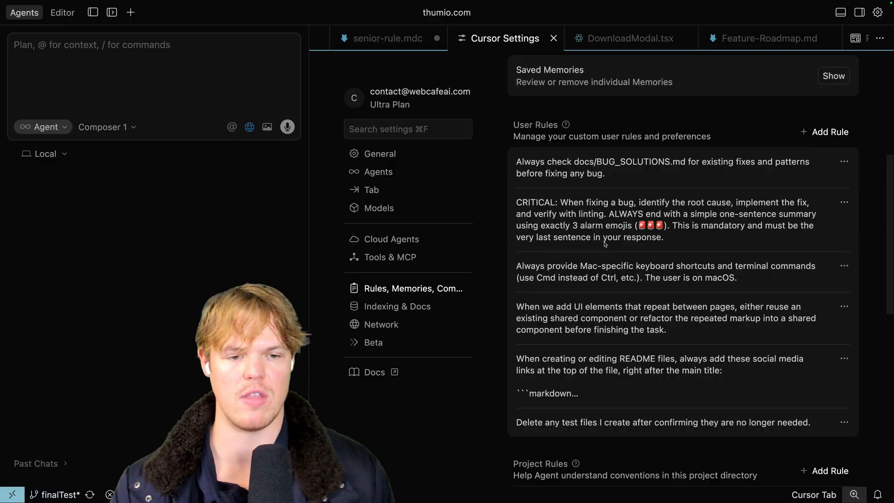
scroll("down", 3)
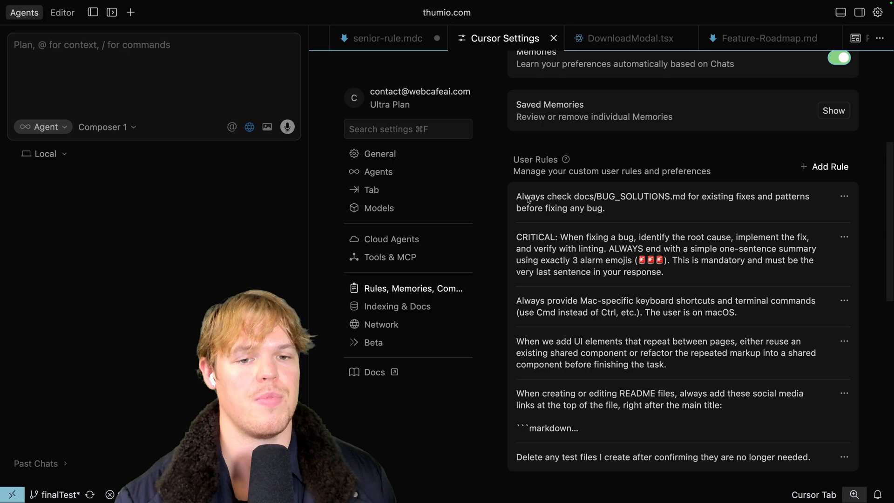
mouse_move(562, 203)
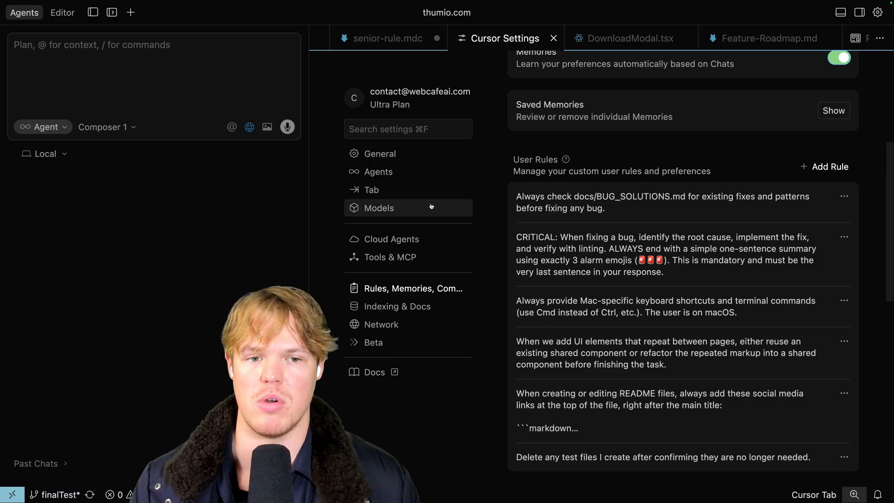
Switch to Editor layout and expand docs > bugreports > 11-2025 in the Explorer, collapsing pages.
left_click(63, 12)
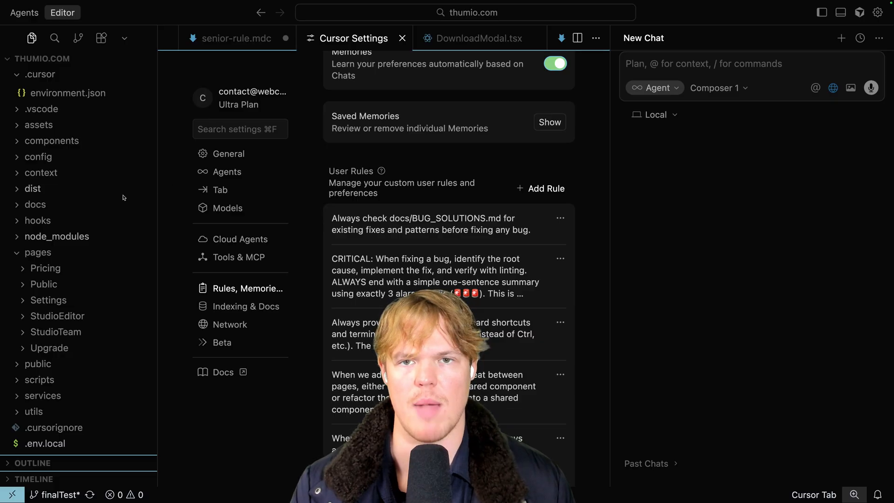
left_click(37, 253)
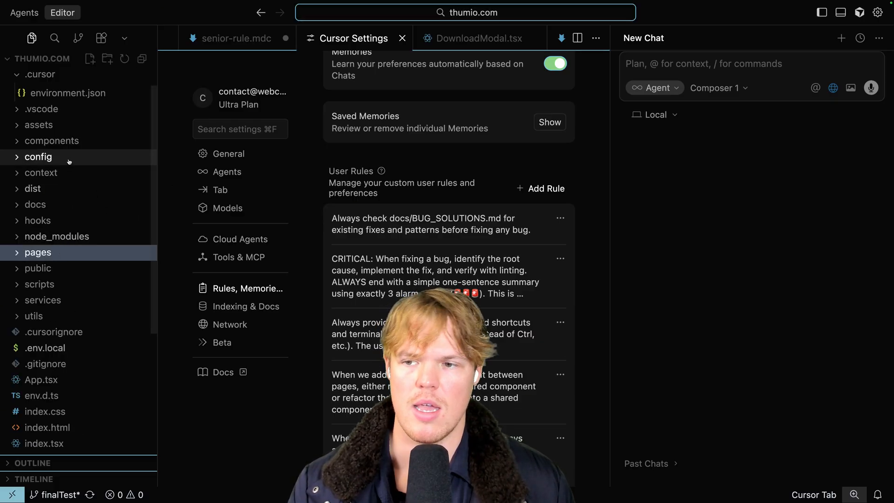
left_click(34, 204)
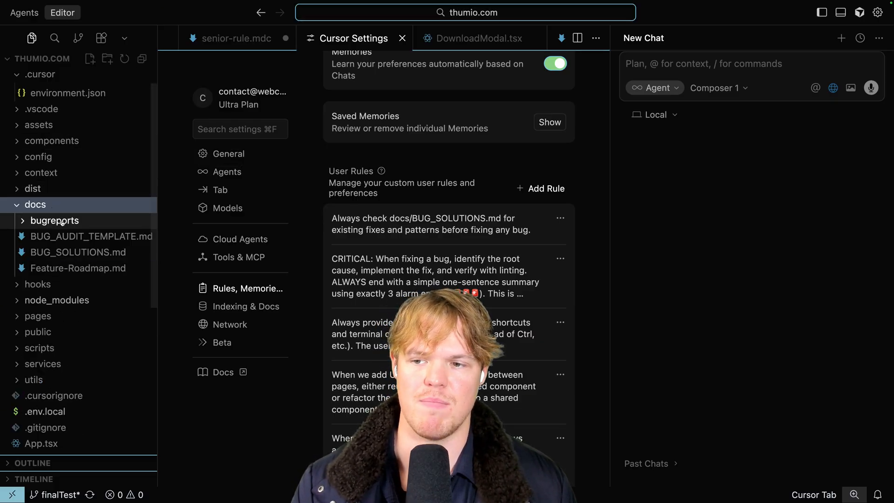
left_click(55, 221)
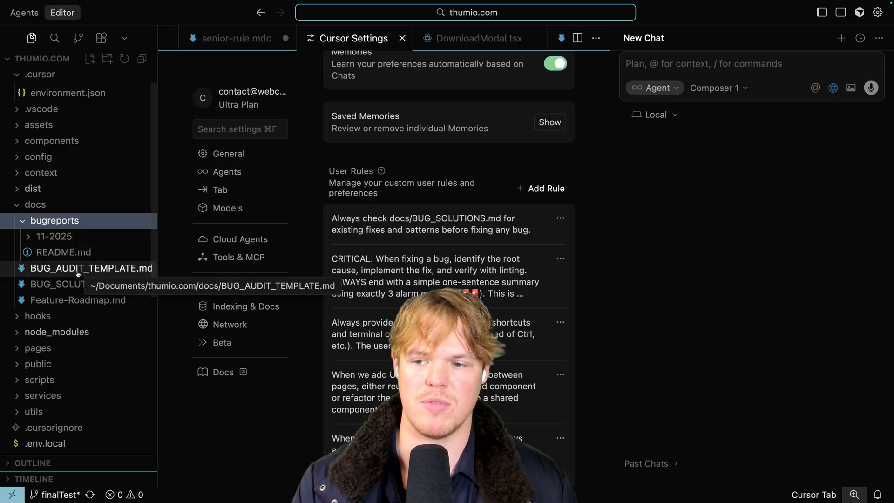
left_click(54, 236)
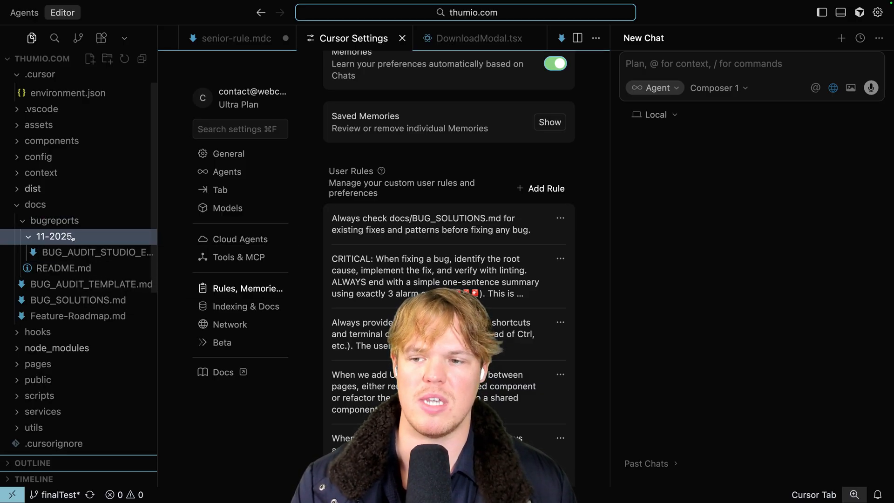